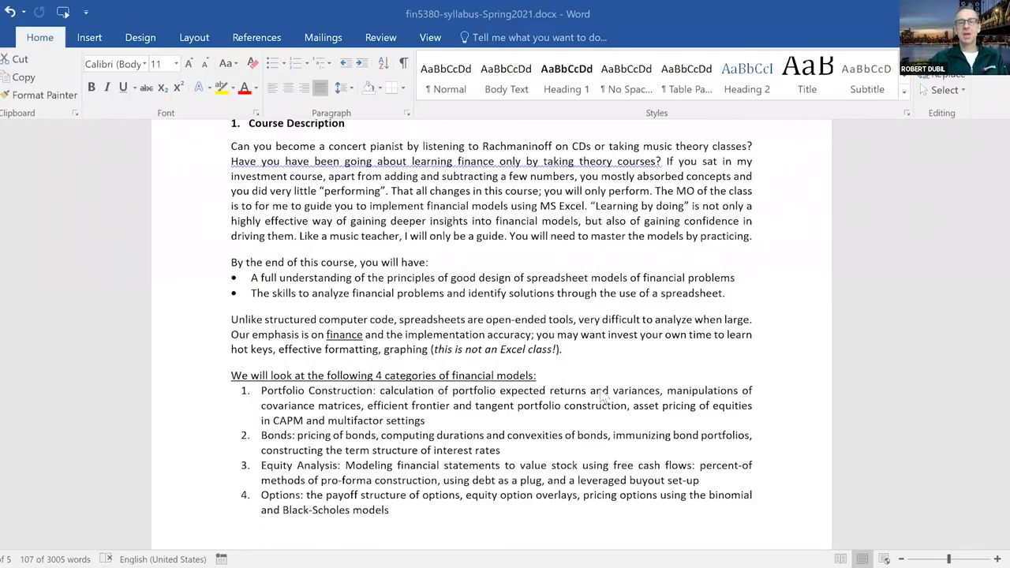
- Select the four financial model categories list and scroll slightly down
drag(231, 375, 398, 519)
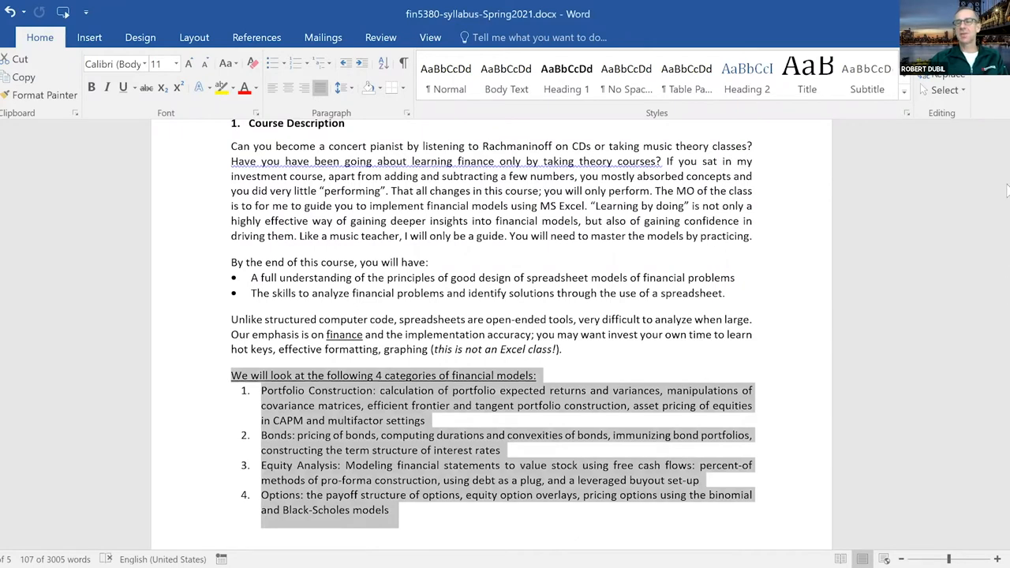
scroll(down, 3)
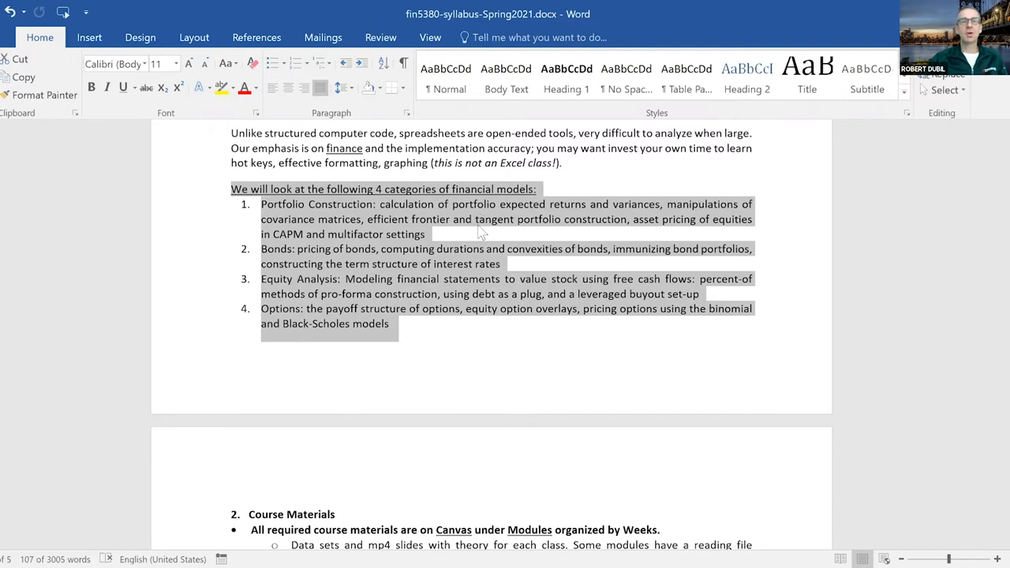
click(341, 204)
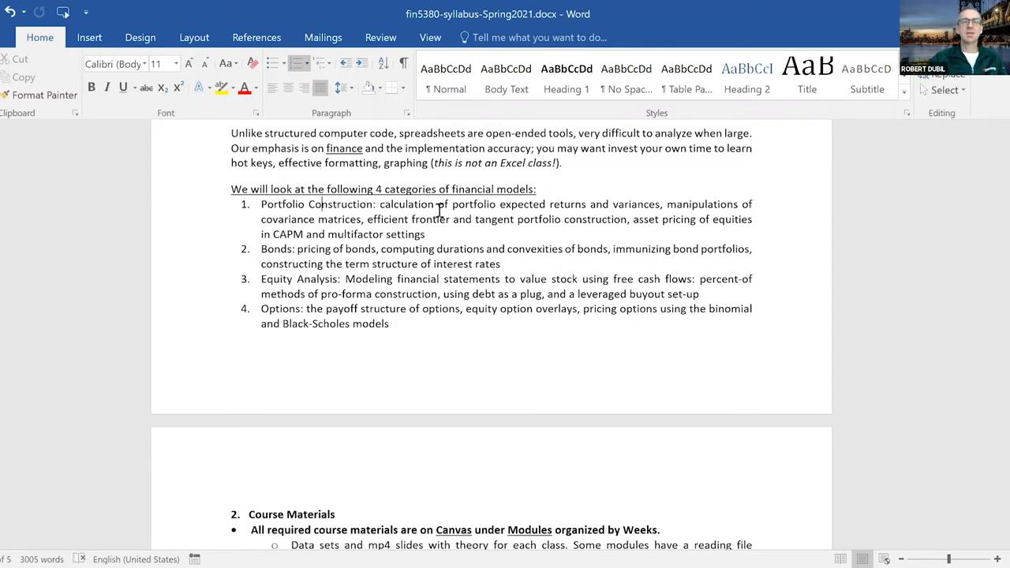
mouse_move(421, 244)
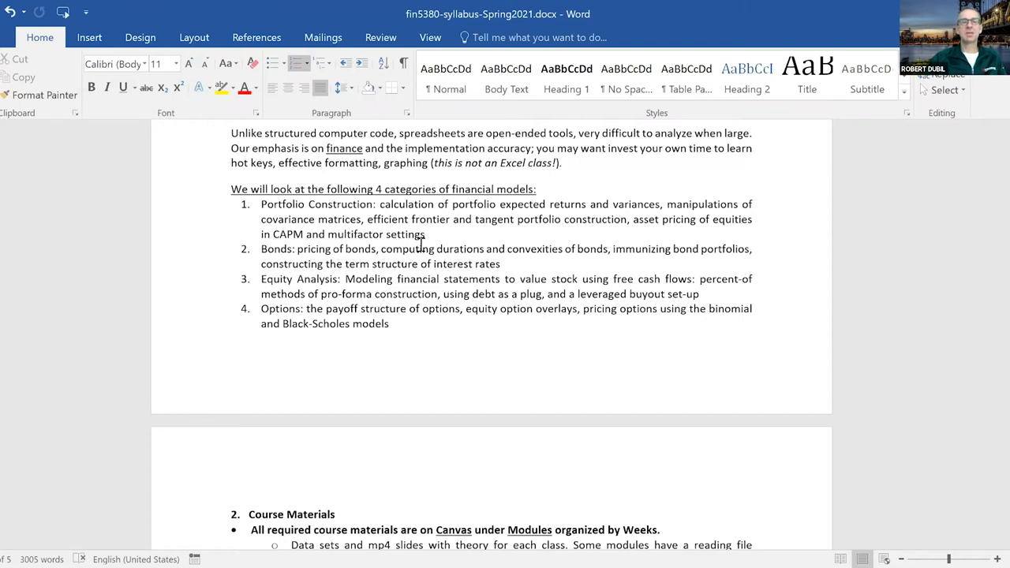
mouse_move(273, 245)
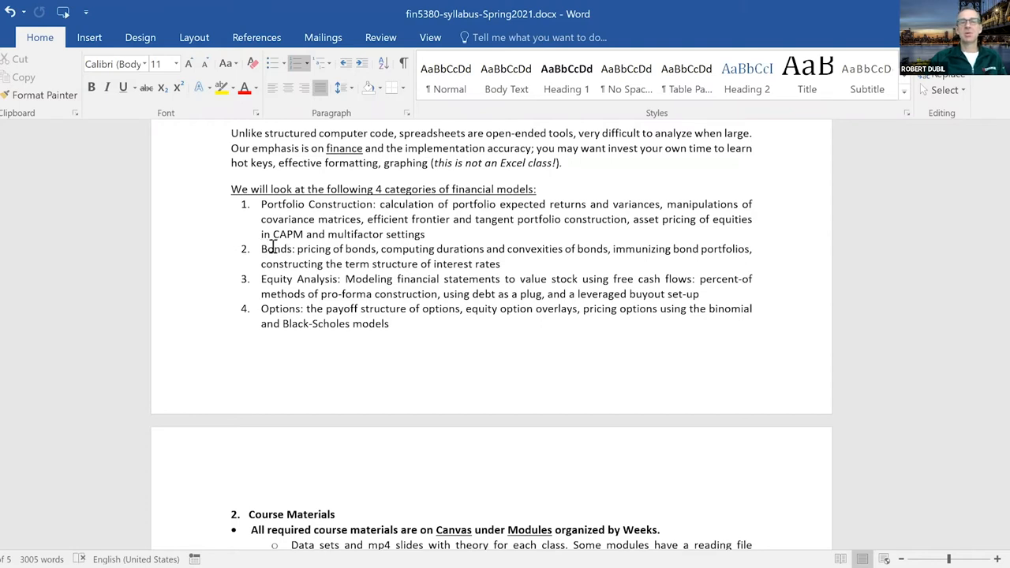
mouse_move(422, 249)
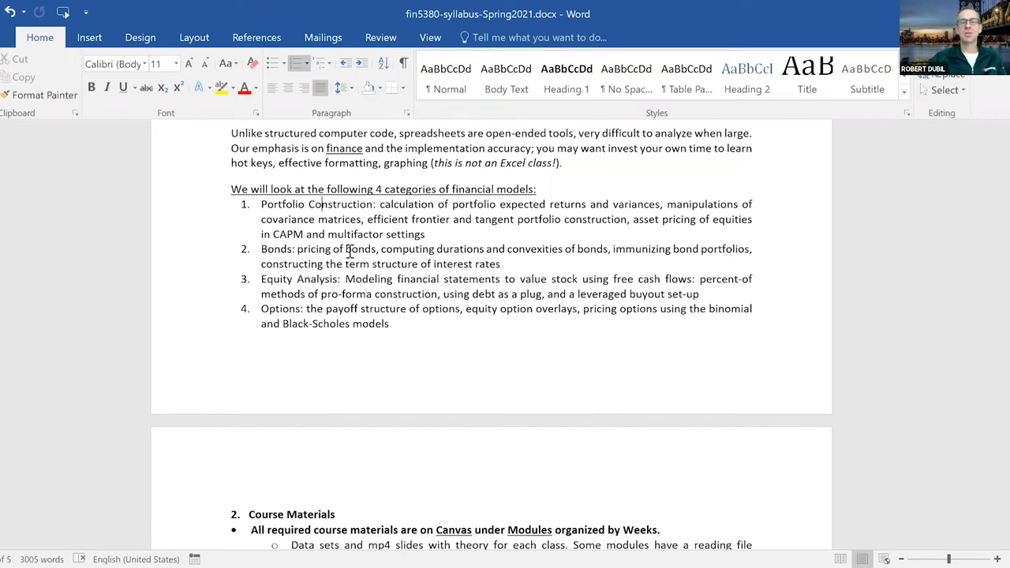
mouse_move(506, 259)
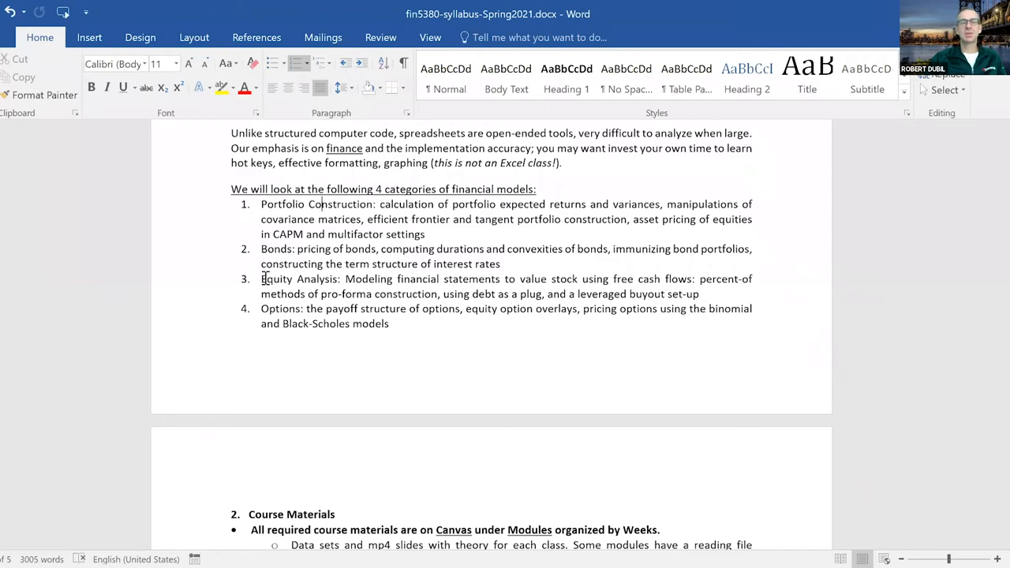
mouse_move(582, 271)
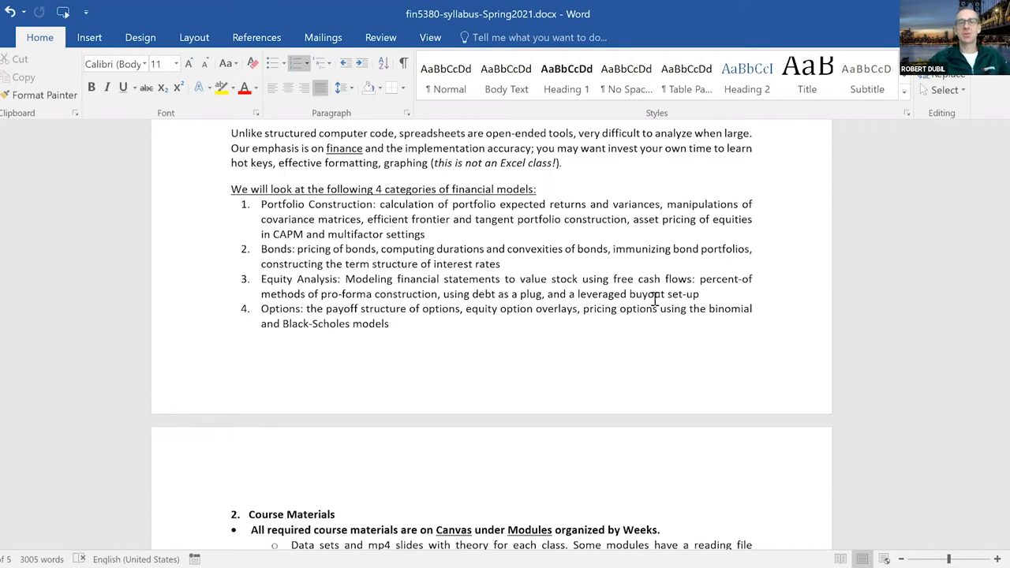
mouse_move(427, 294)
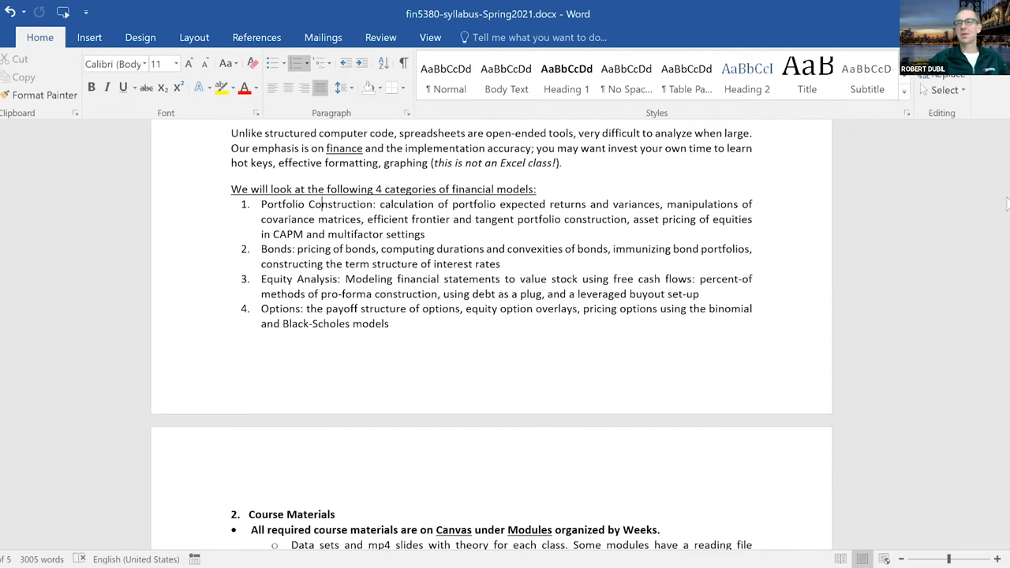
- Scroll down through the syllabus to section 5's weekly schedule table
scroll(down, 3)
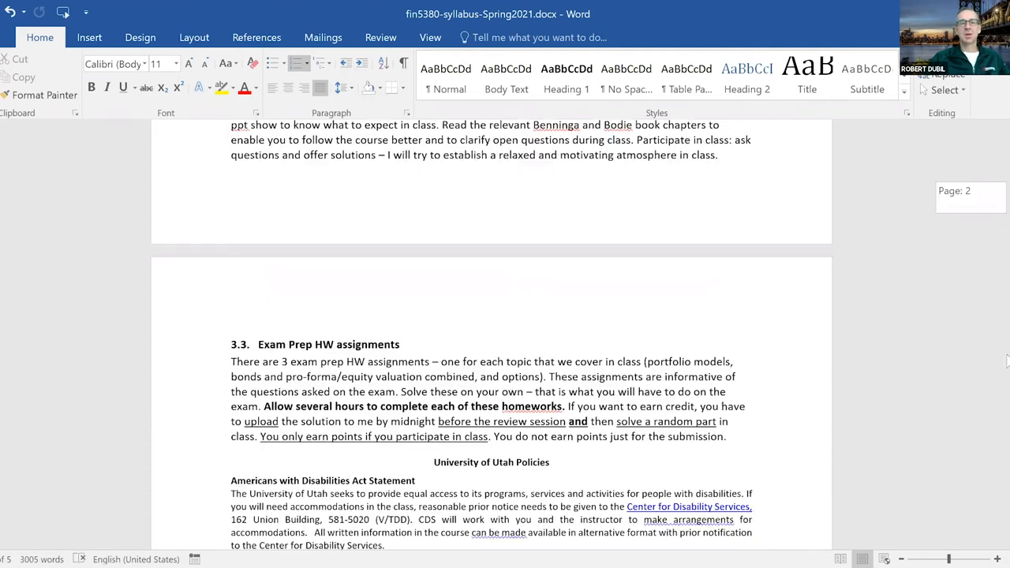
scroll(down, 3)
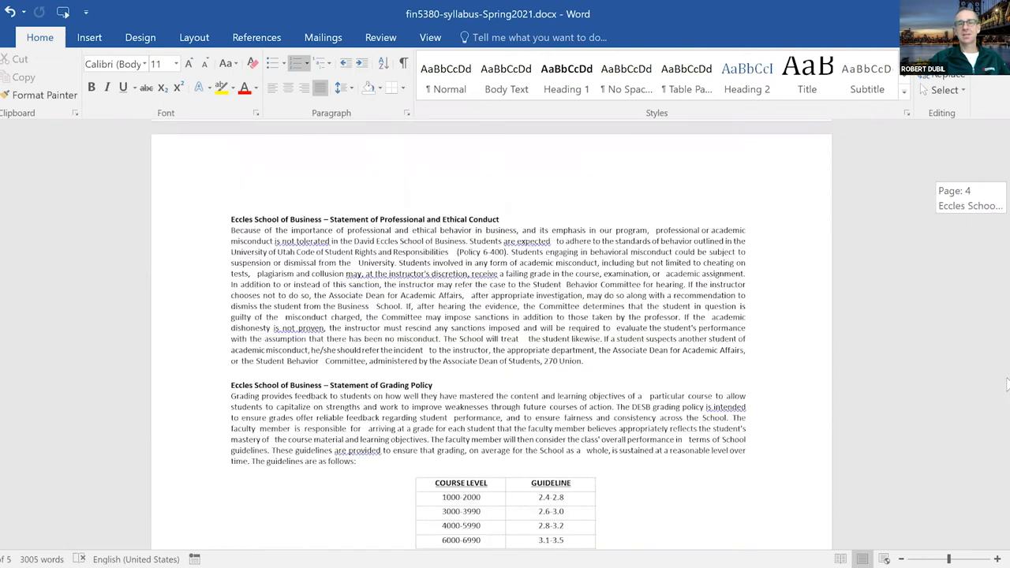
scroll(down, 3)
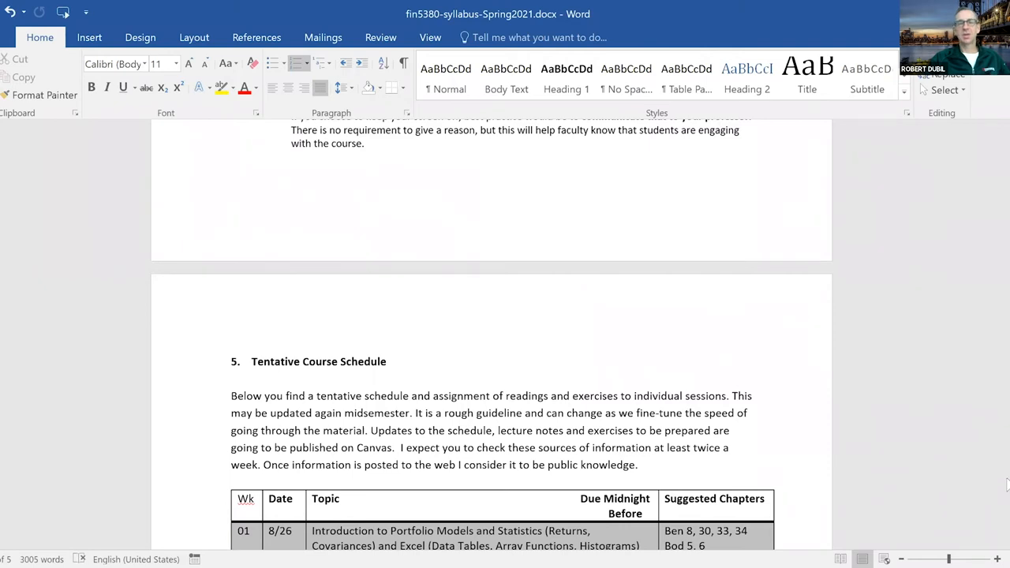
scroll(down, 3)
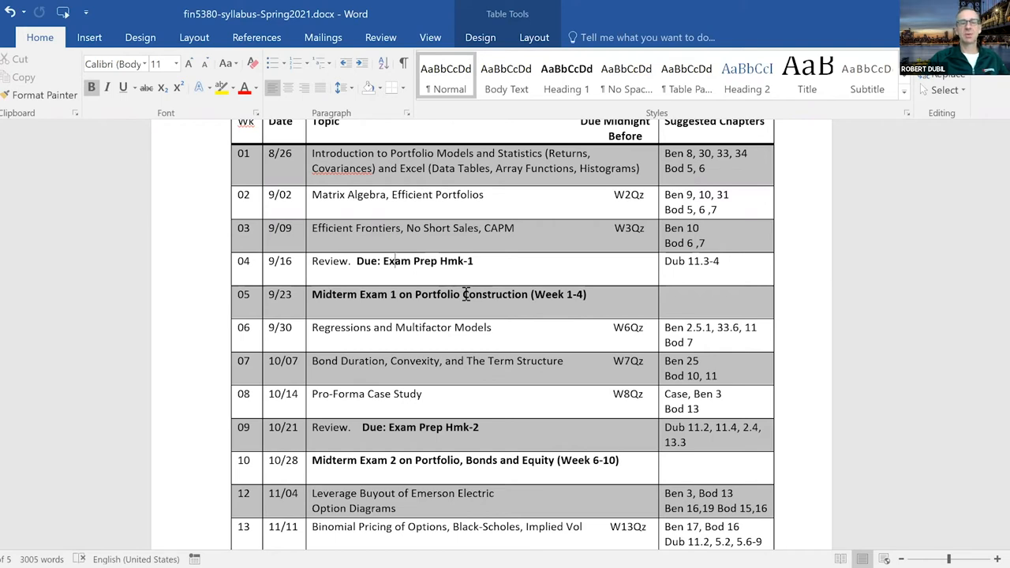
- Scroll to the table's end through week 15's Exam 3 and click below it
scroll(down, 3)
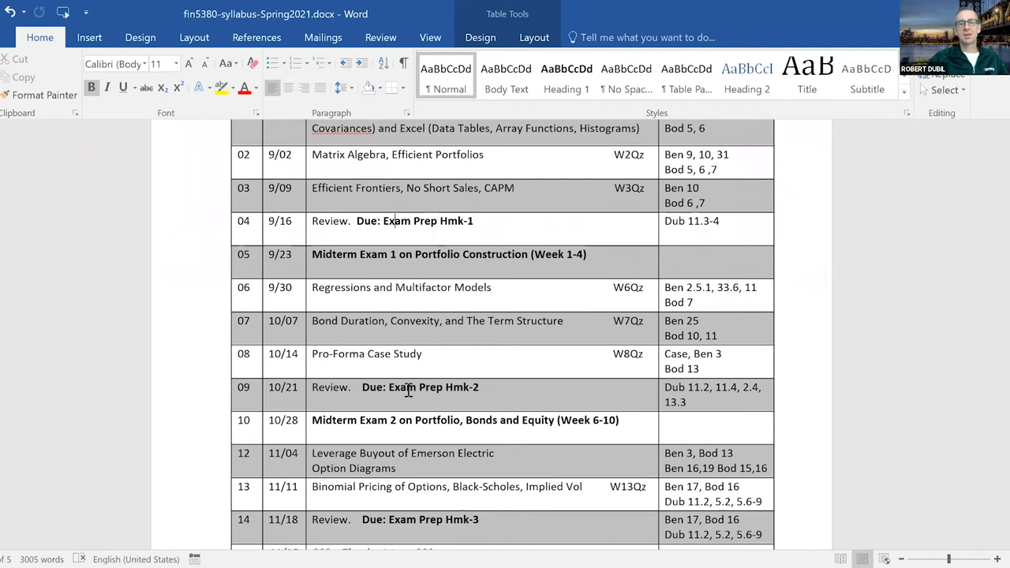
scroll(down, 3)
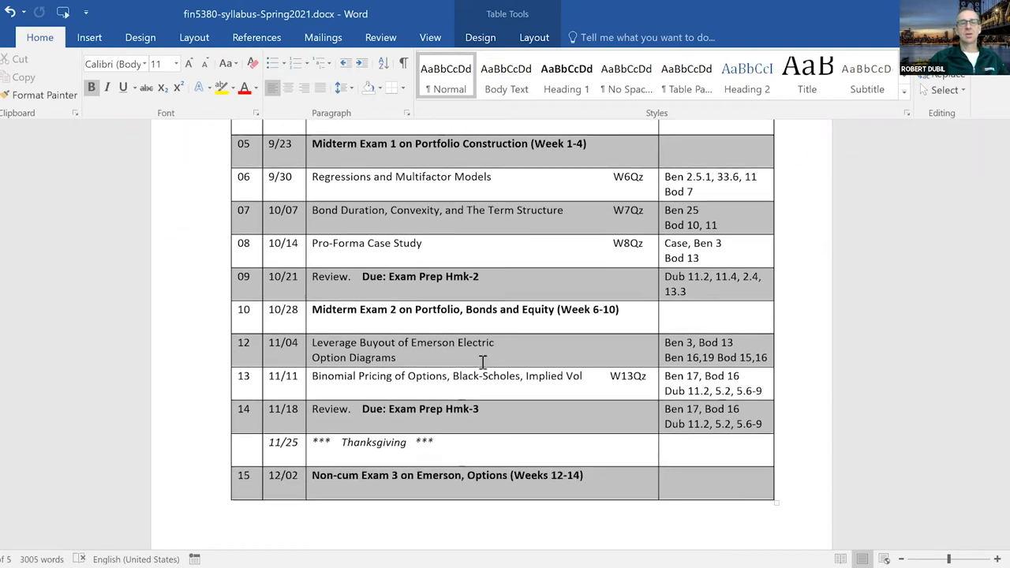
scroll(down, 3)
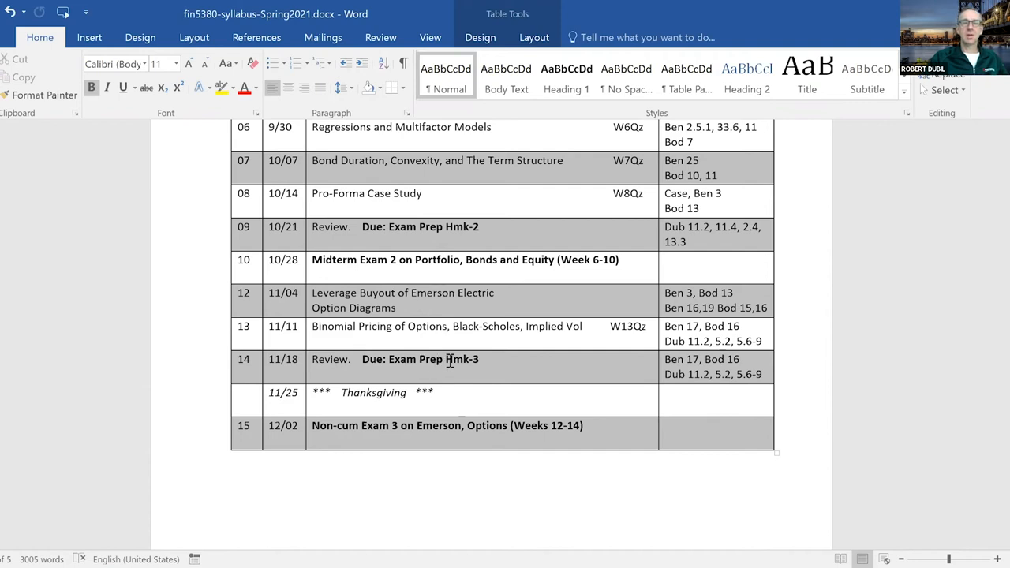
mouse_move(469, 359)
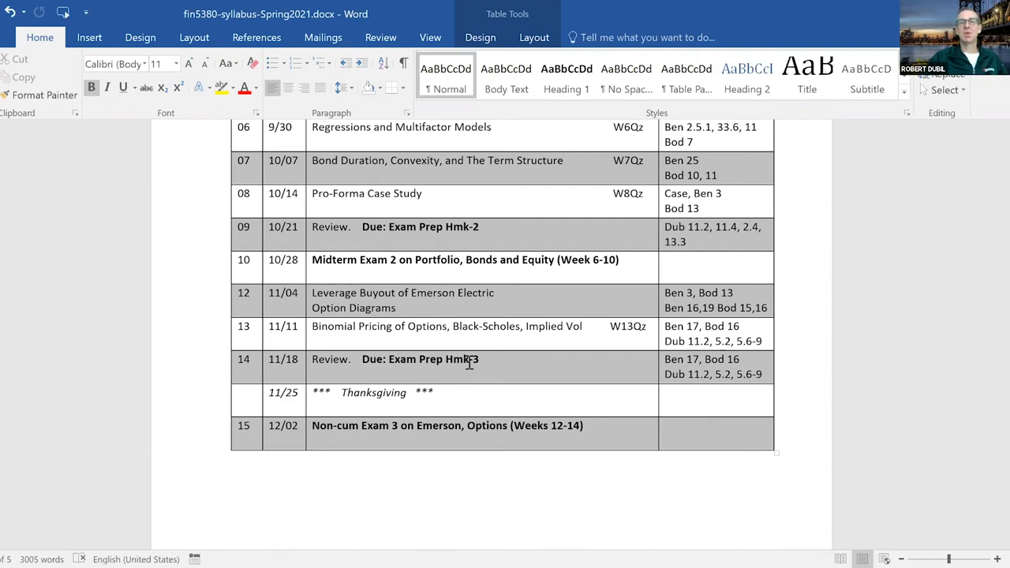
click(598, 493)
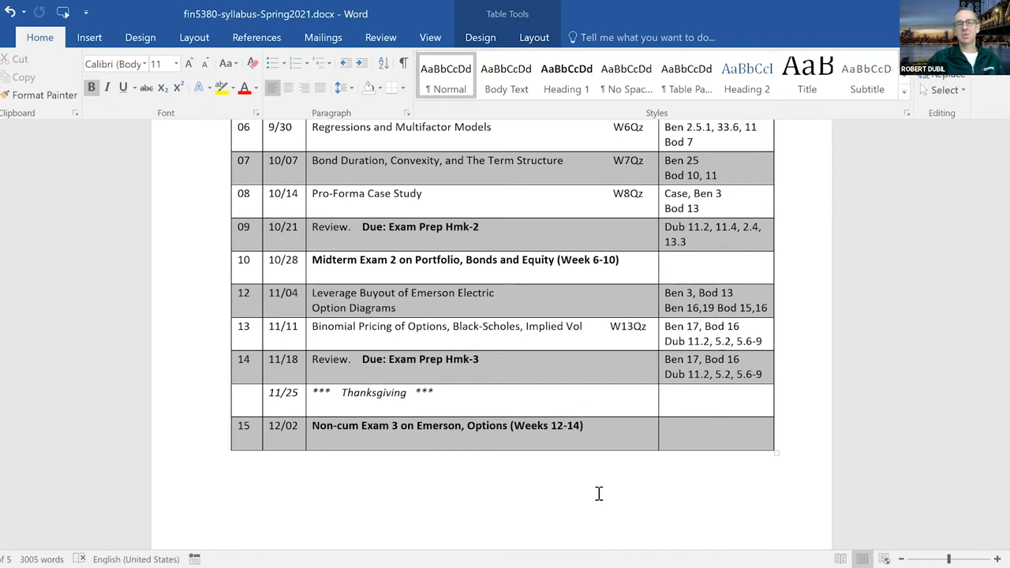